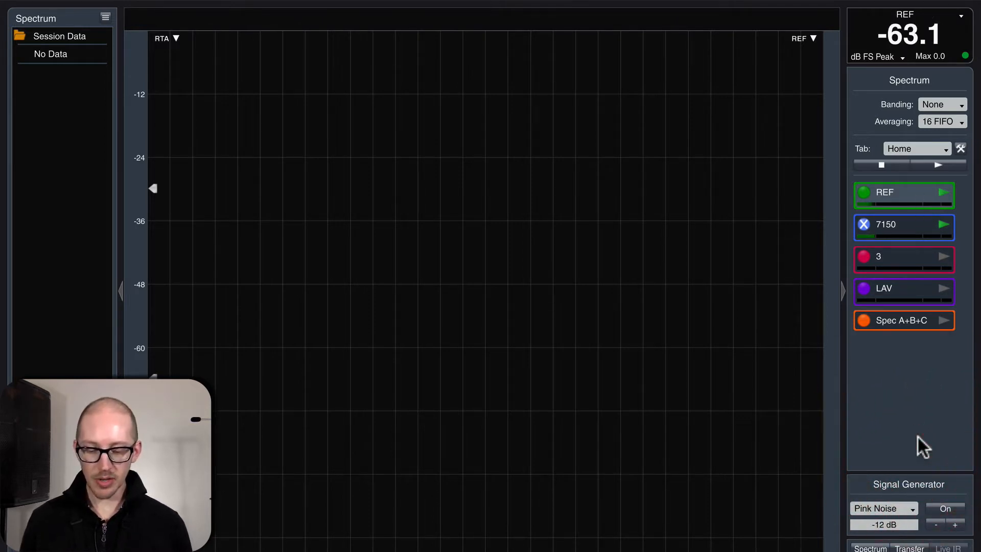
Step: Start the pink noise generator, step the level up, then settle at -10 dB
click(945, 508)
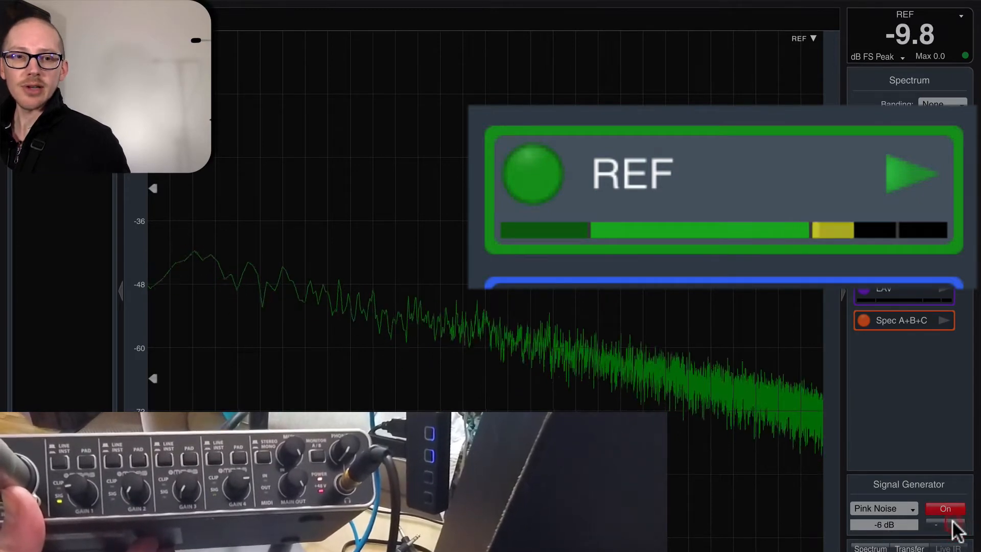
click(936, 522)
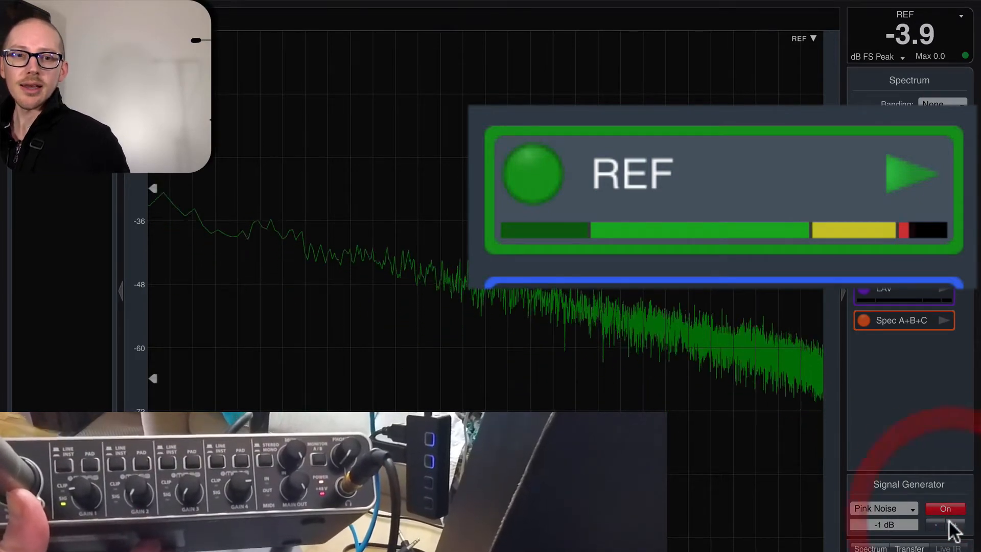
click(935, 524)
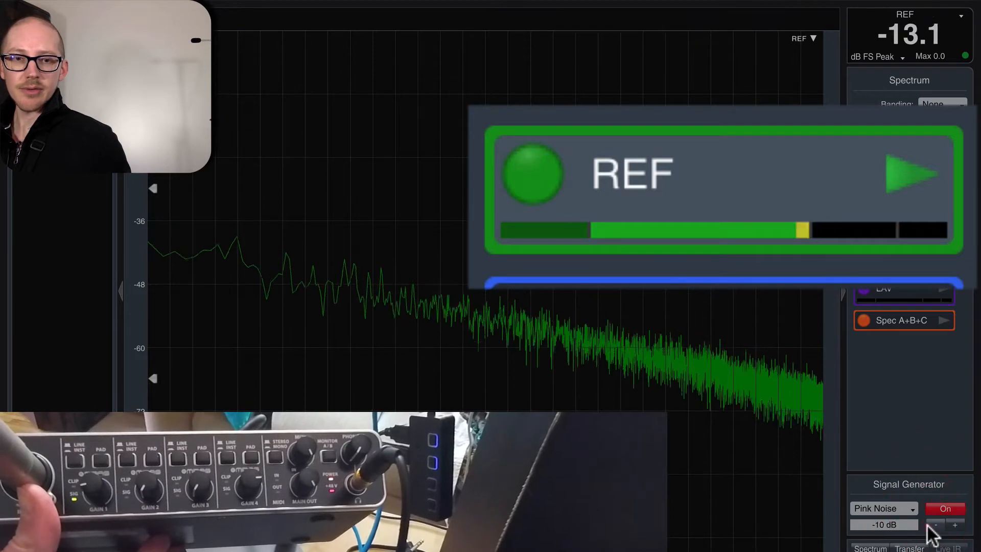
click(935, 526)
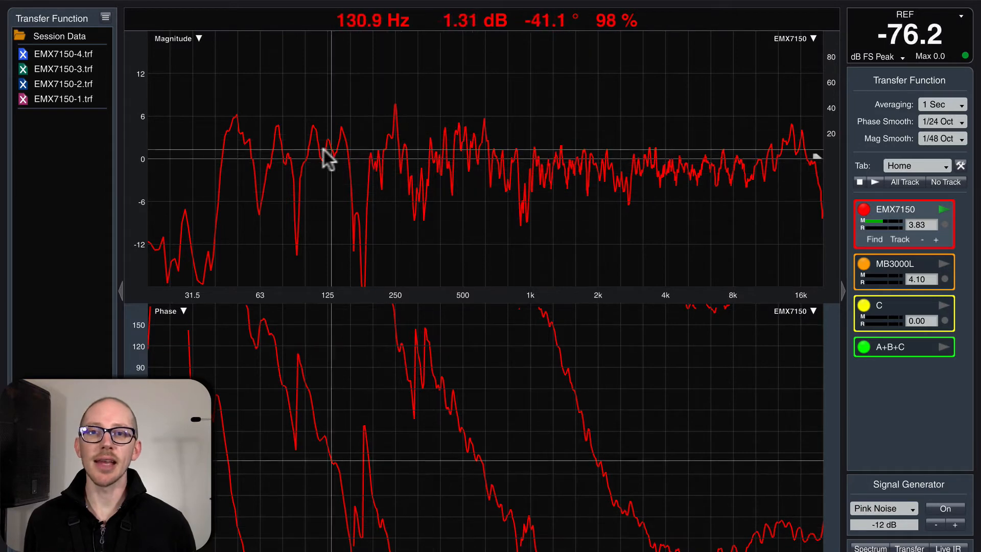
mouse_move(747, 166)
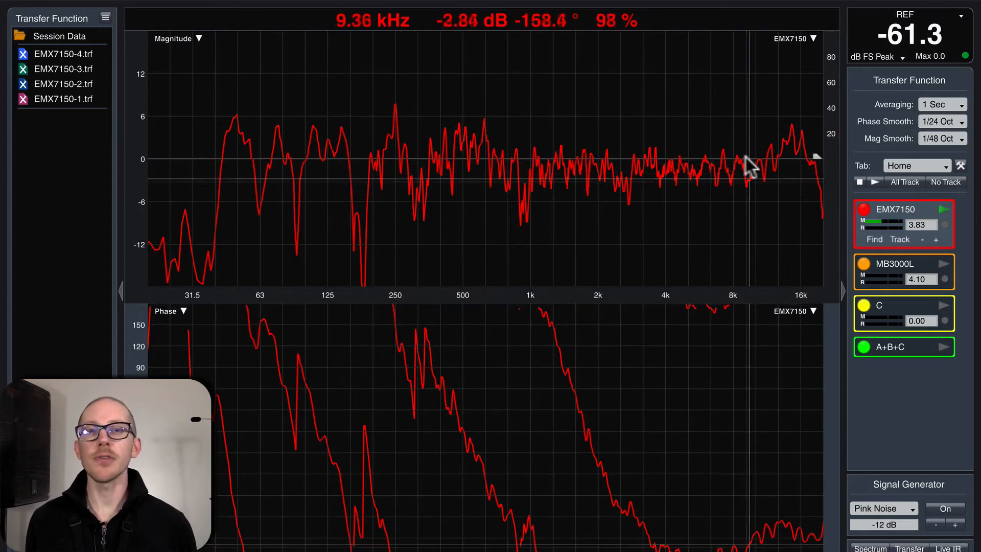
mouse_move(256, 148)
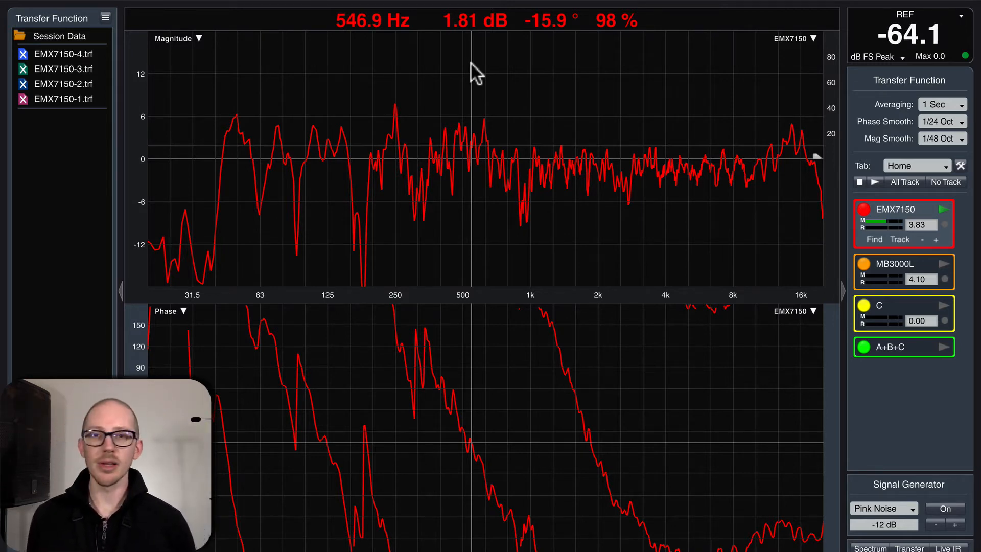
Step: Review the EMX7150 transfer function magnitude trace sitting around 0 dB
click(944, 508)
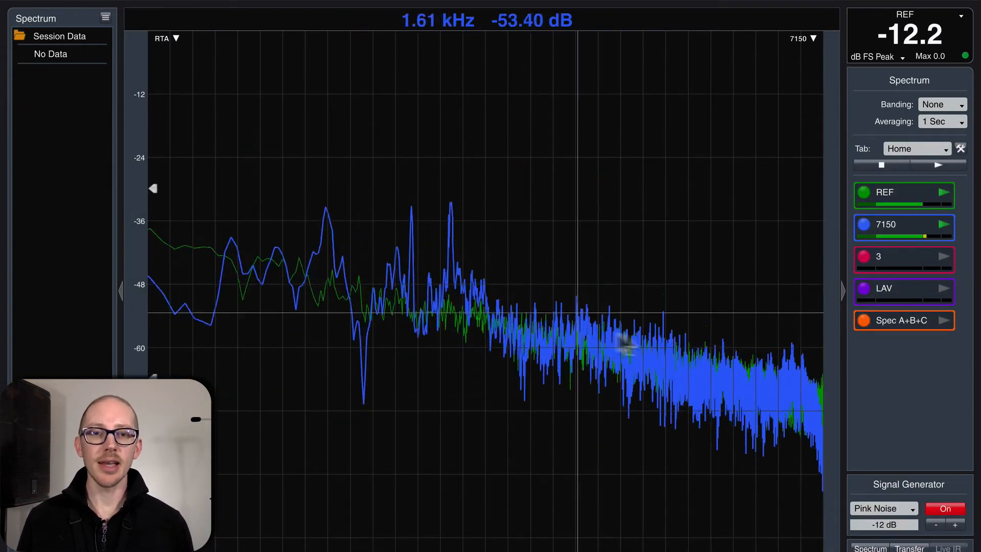
Step: Set the spectrum Banding to a fractional-octave resolution
click(941, 103)
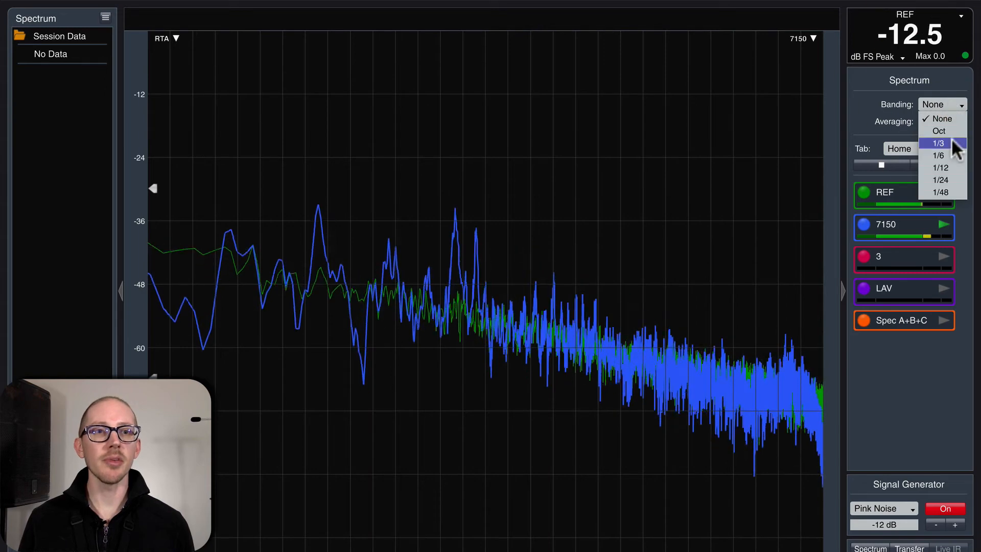
click(939, 180)
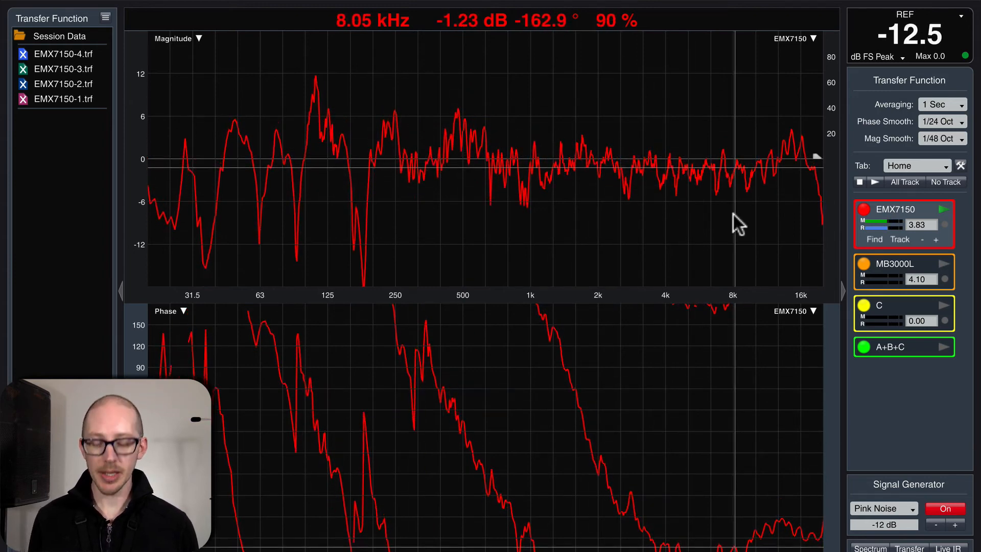
Step: Turn off the pink noise signal generator once the magnitude trace centres on 0 dB
click(944, 508)
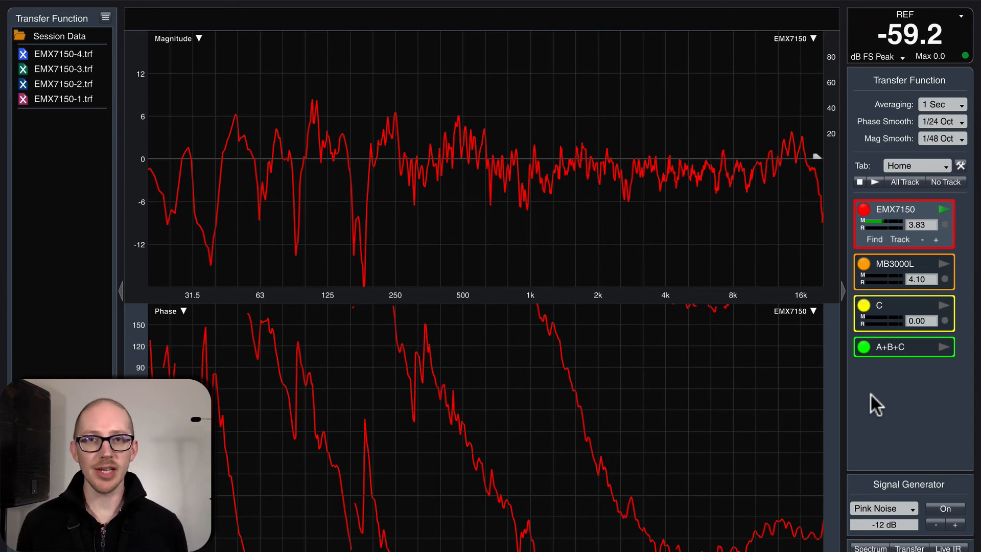
mouse_move(544, 244)
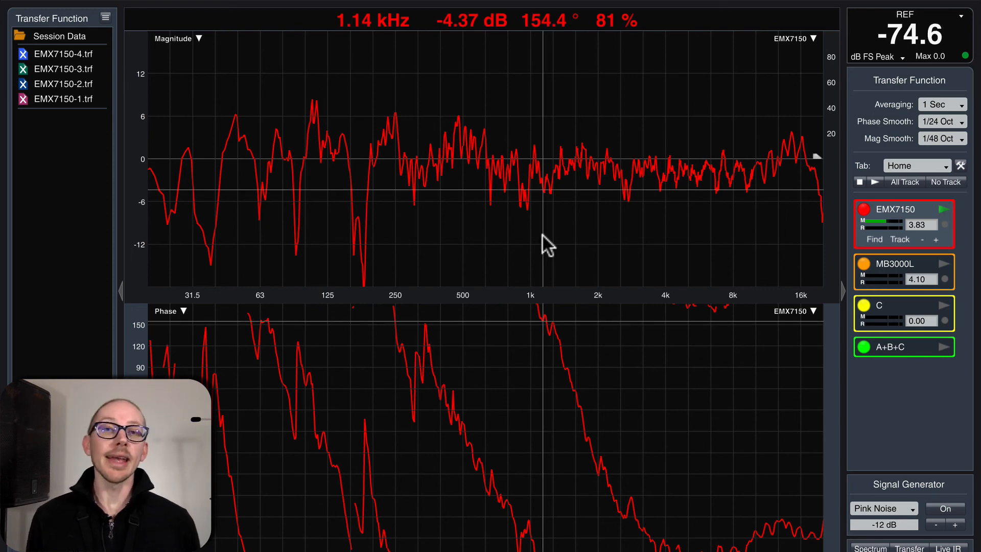